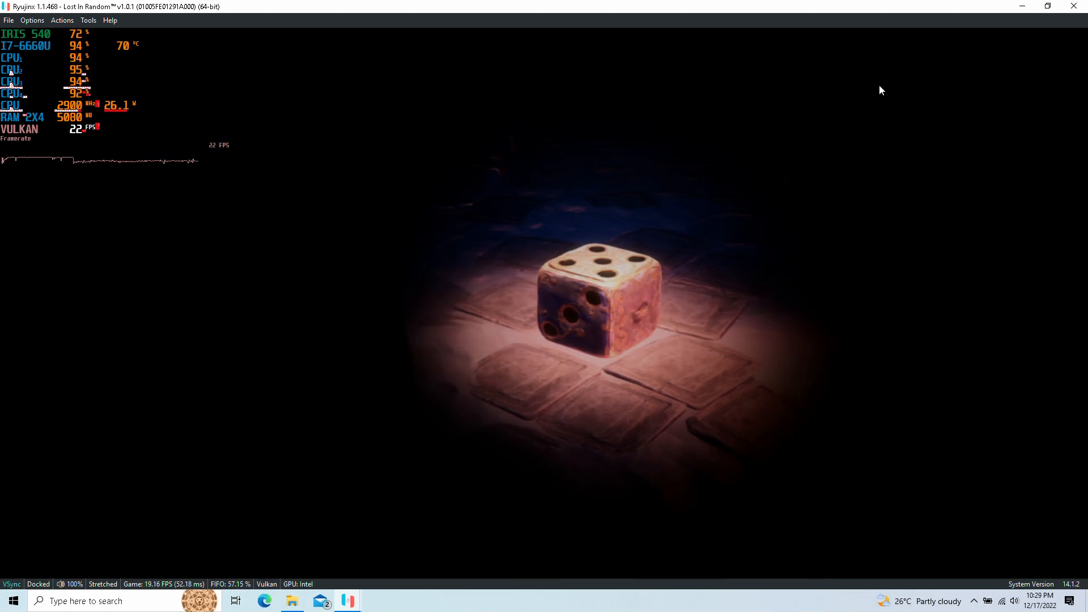
{"action": "left_click", "coordinate": [32, 19]}
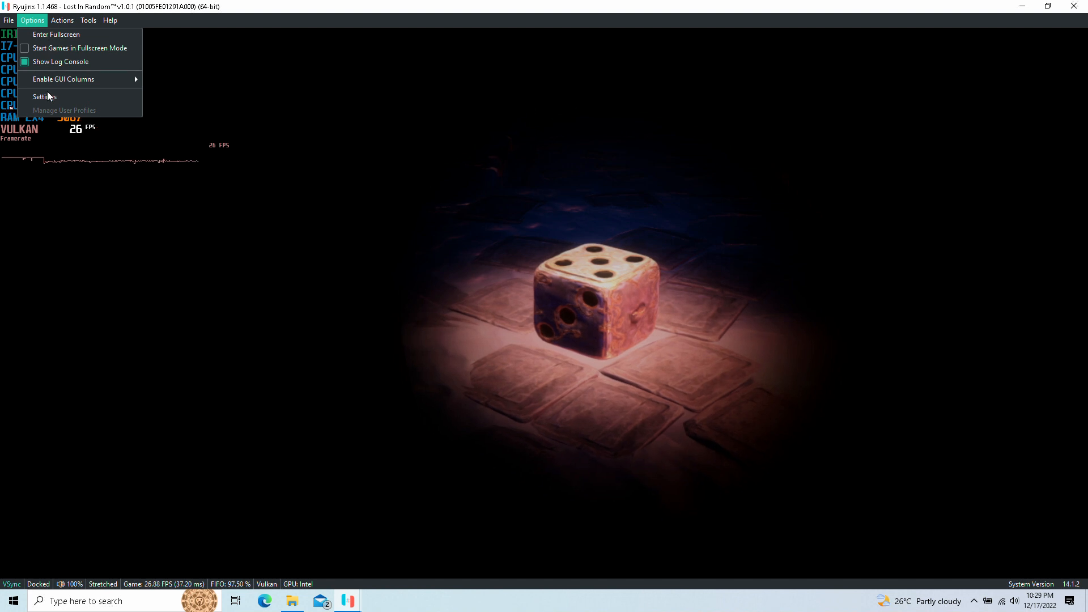
{"action": "left_click", "coordinate": [44, 96]}
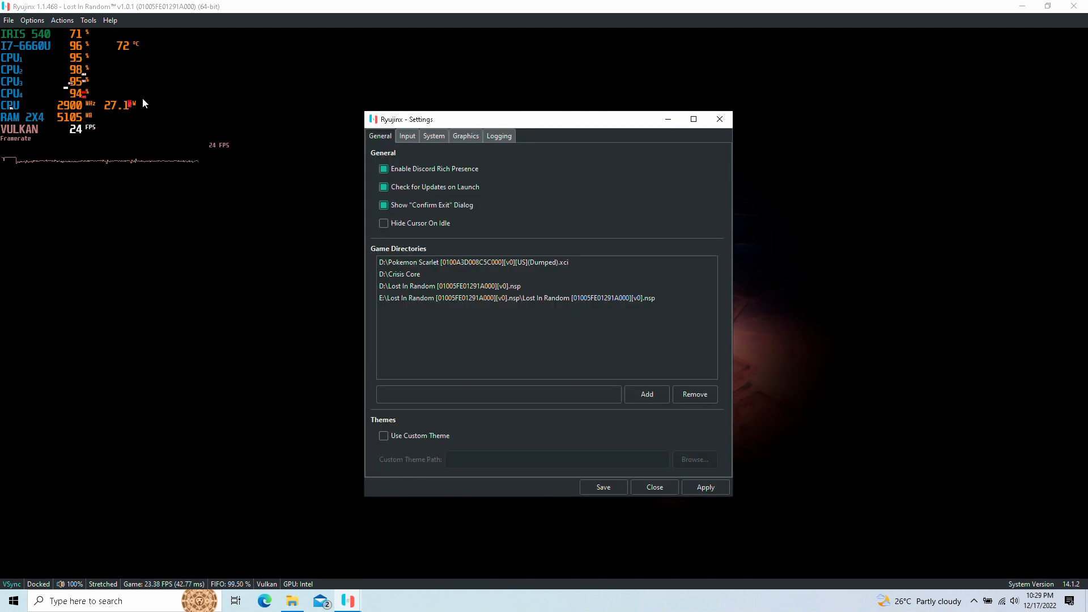
{"action": "left_click", "coordinate": [407, 135]}
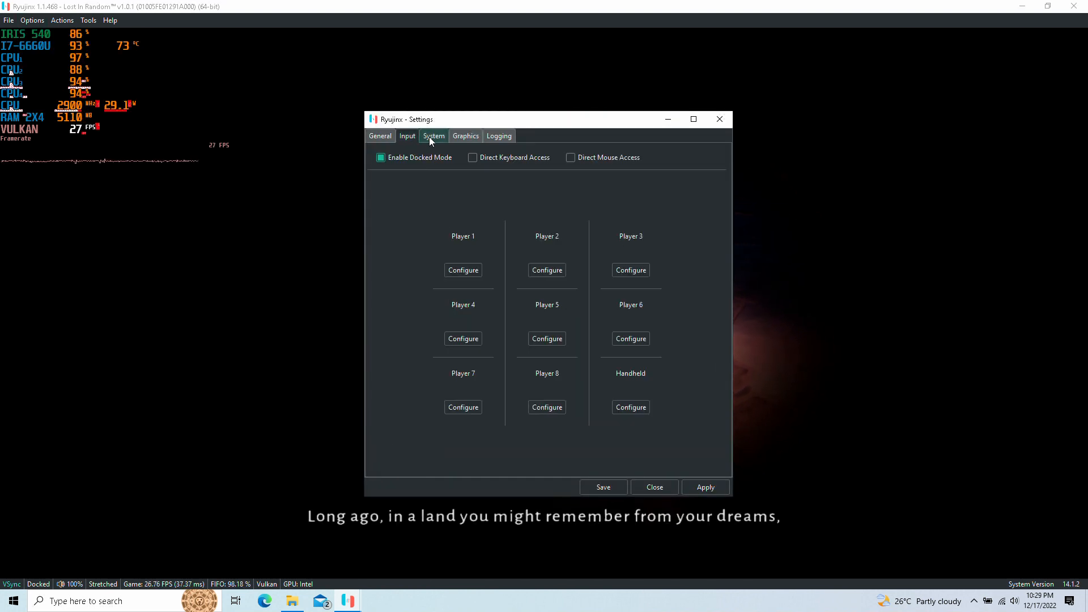
{"action": "left_click", "coordinate": [498, 135]}
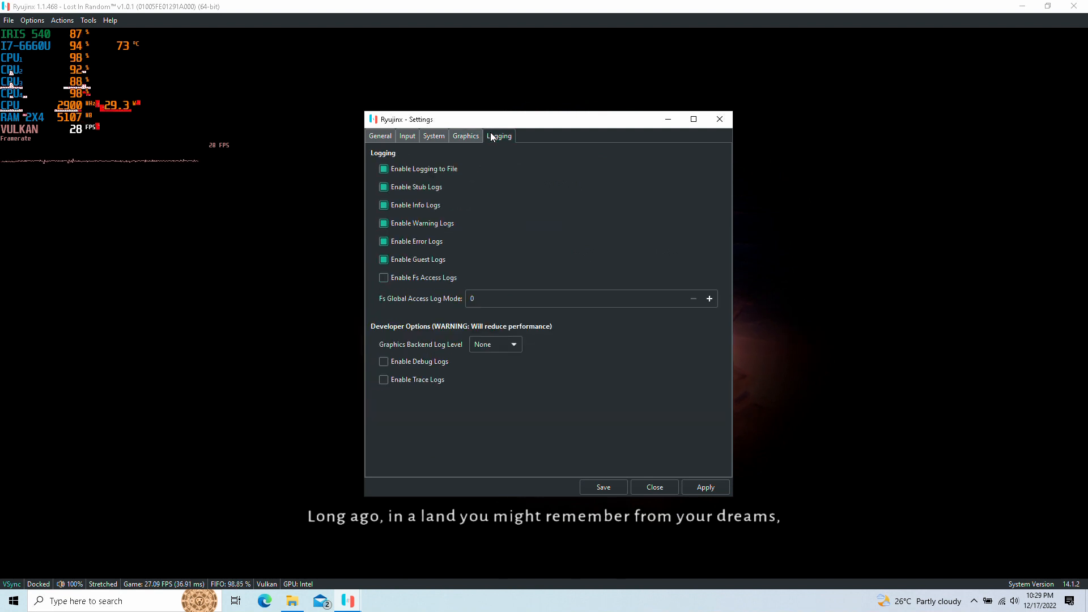
{"action": "left_click", "coordinate": [653, 487]}
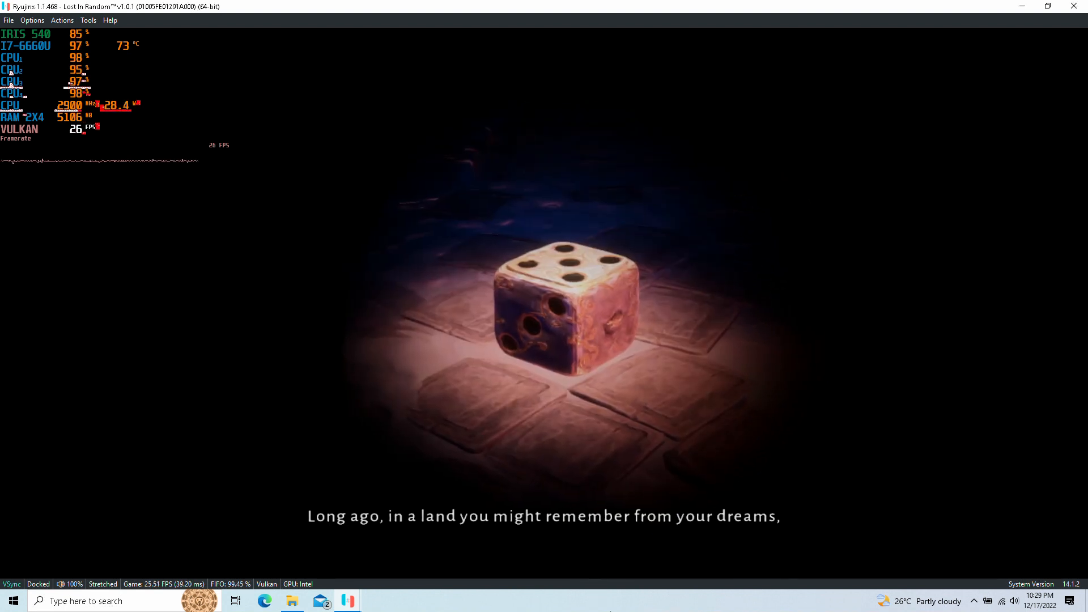